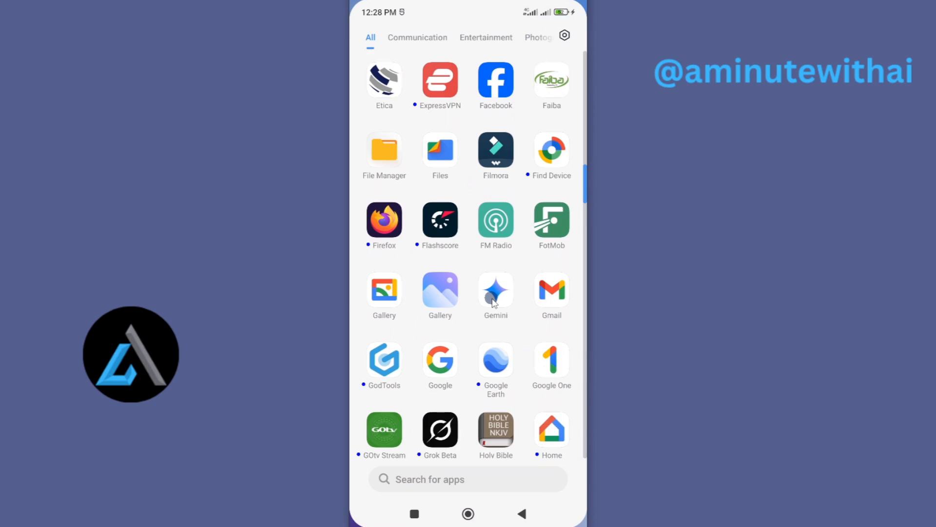
- Launch Google Gemini from the app drawer to its new chat screen
click(496, 291)
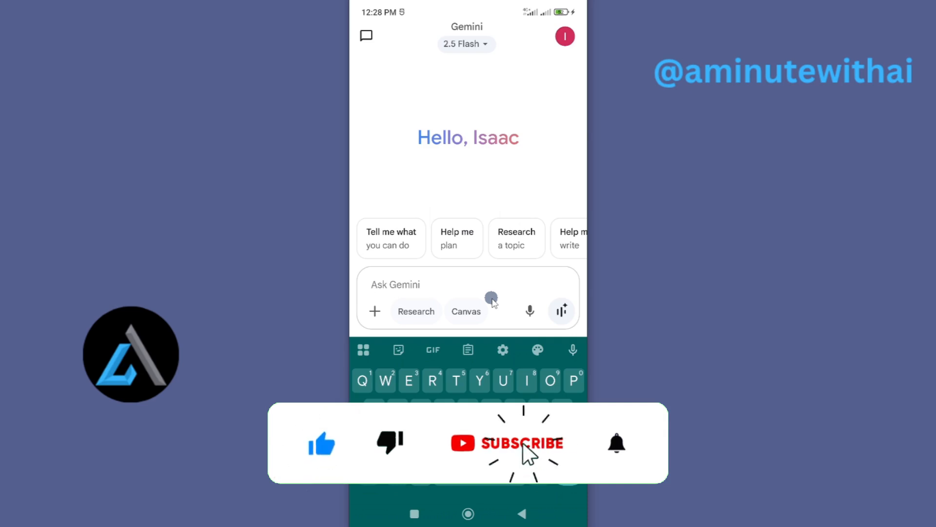
- Leave Gemini, return home and launch the Play Store to find Gemini
click(514, 443)
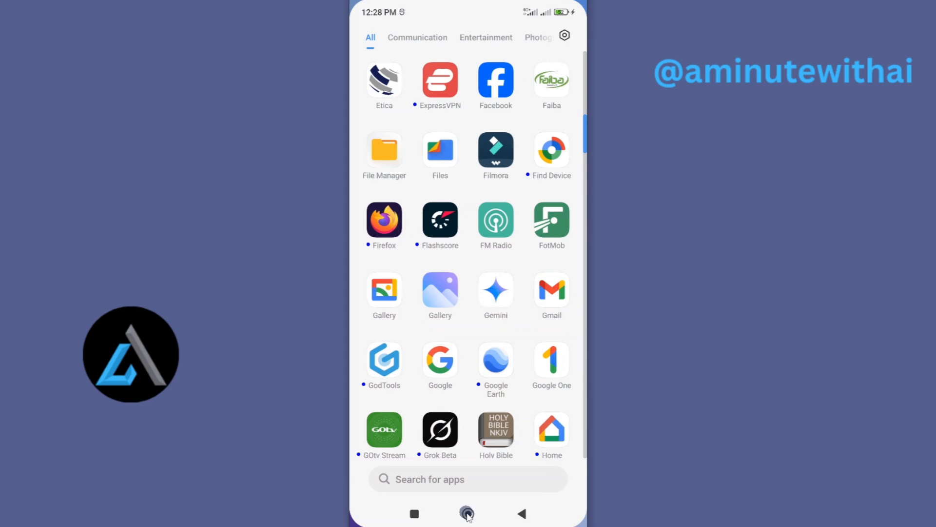
click(467, 513)
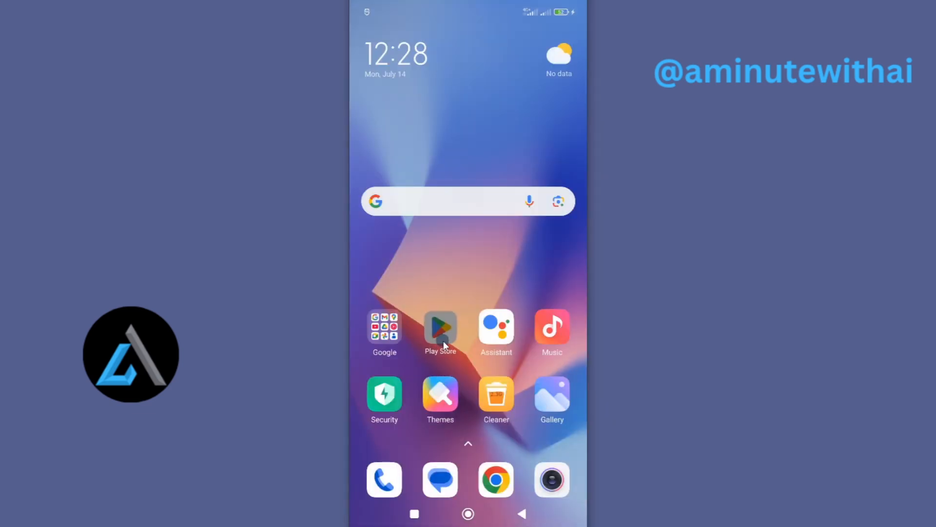
click(440, 327)
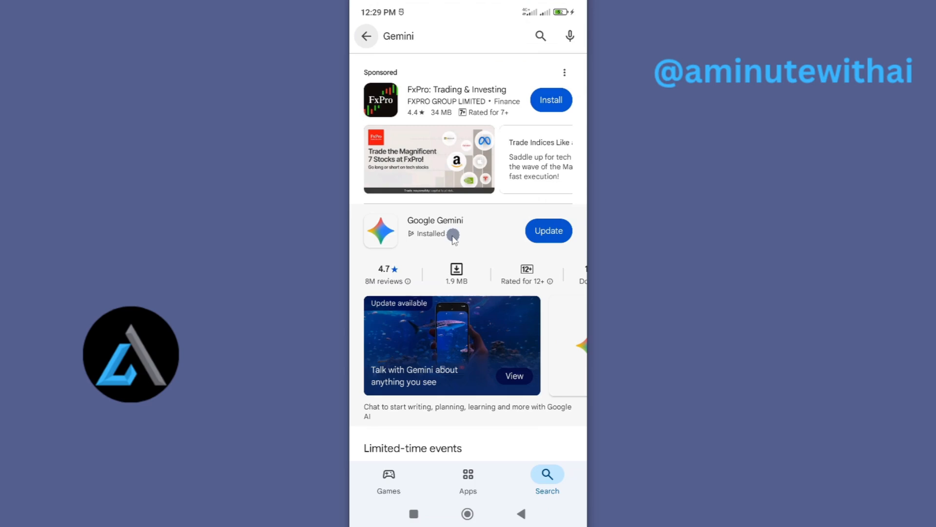
- Show the Google Gemini store listing from the search results
click(435, 230)
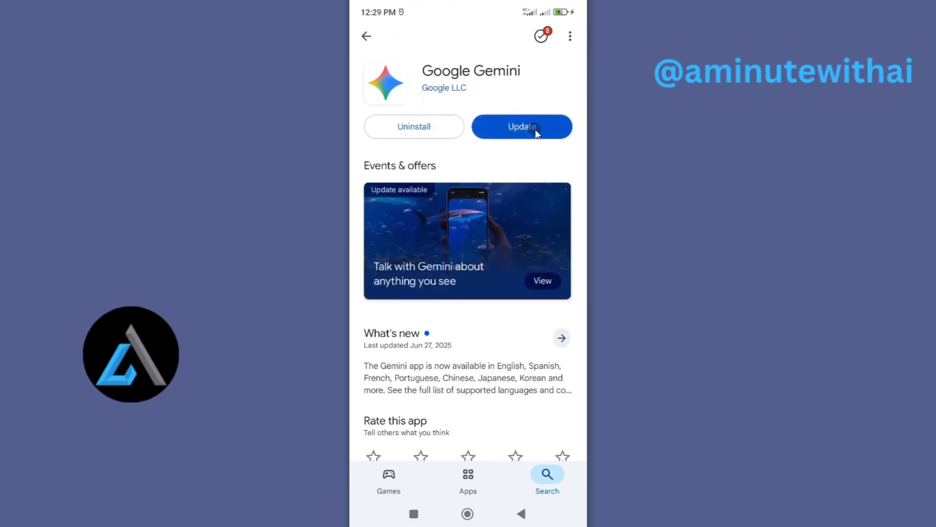
mouse_move(500, 89)
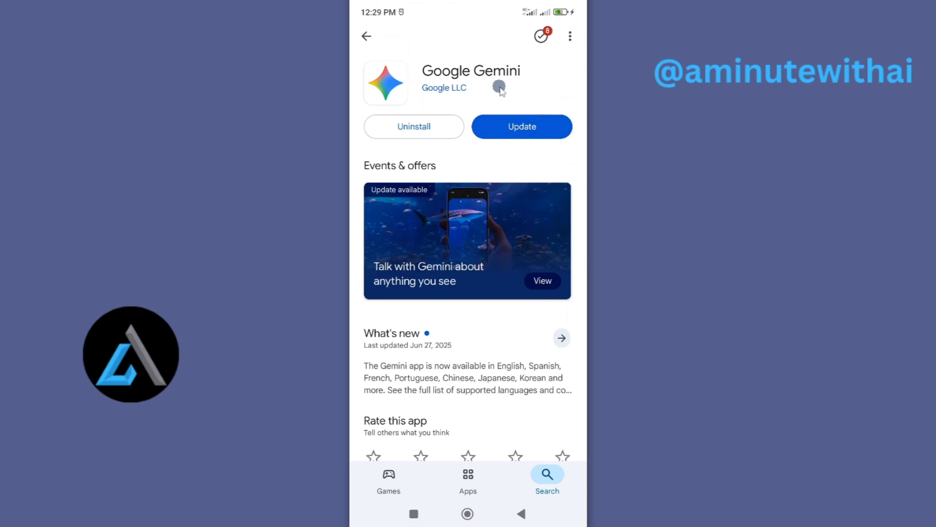
mouse_move(520, 126)
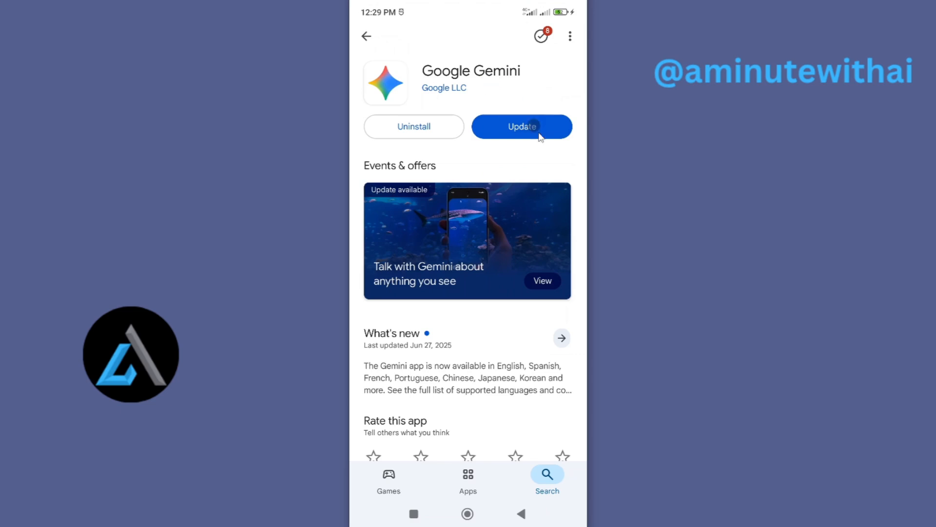
- Install the available Google Gemini update until Open is offered
click(521, 125)
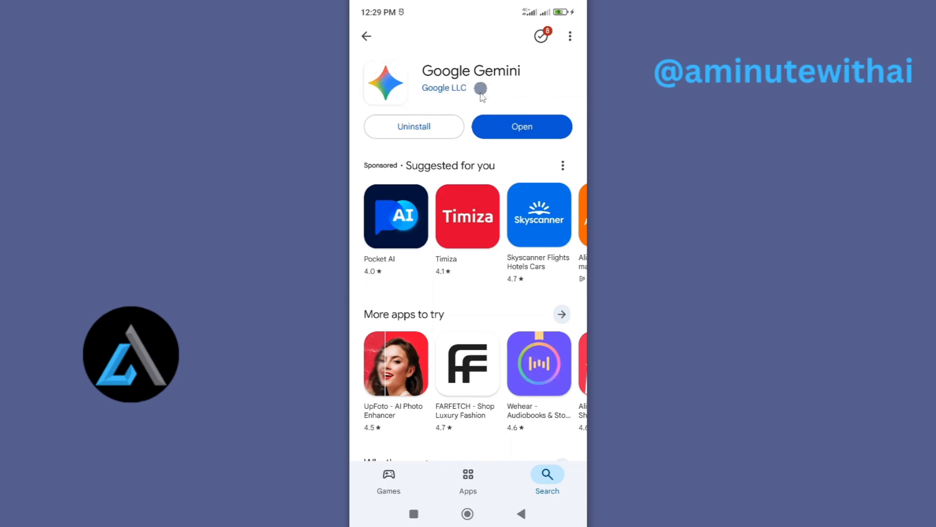
mouse_move(515, 83)
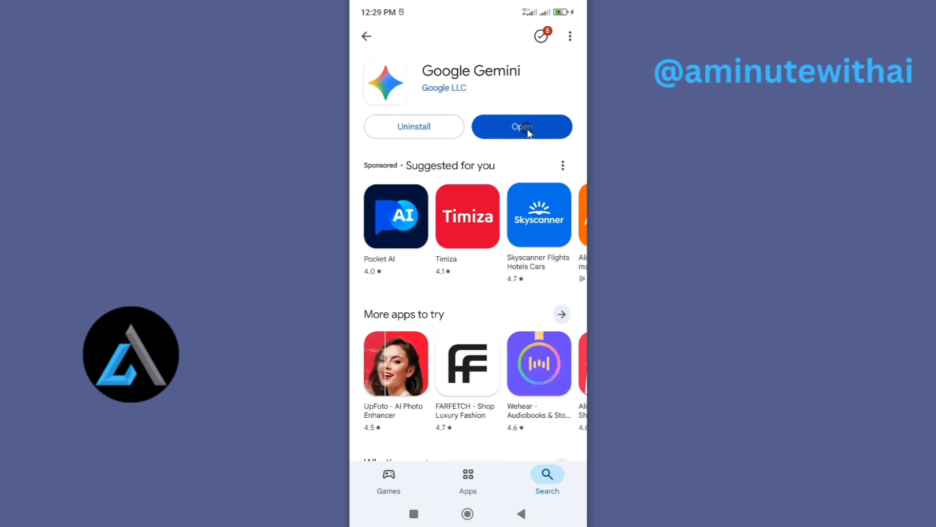
- Launch the freshly updated Gemini from its store listing to the greeting screen
click(520, 126)
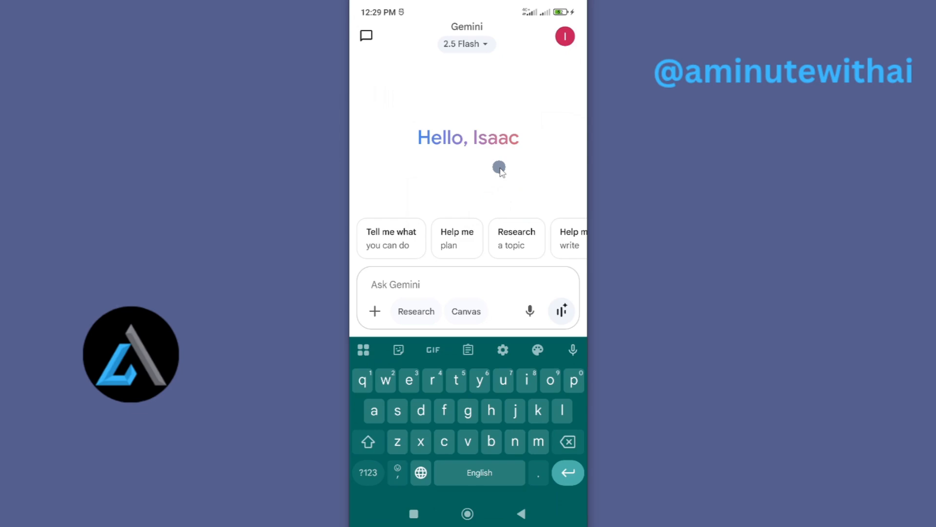
mouse_move(505, 143)
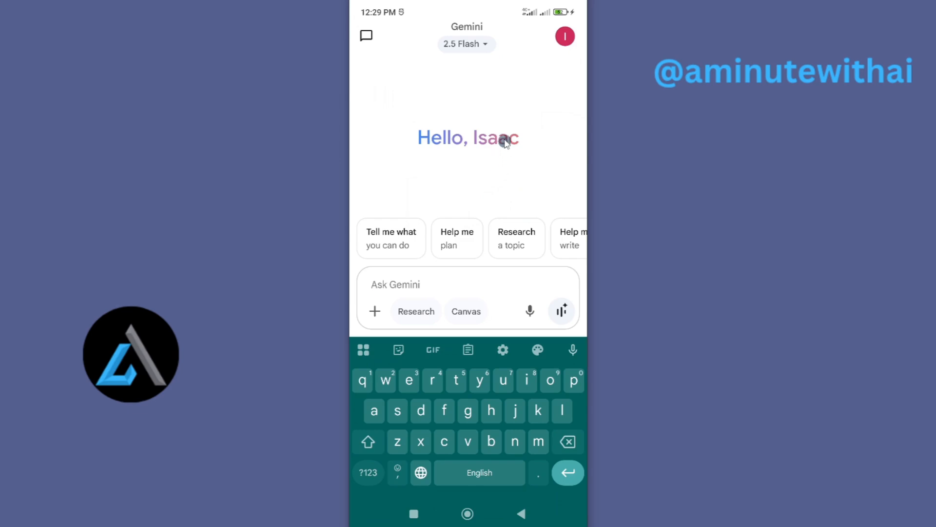
mouse_move(472, 113)
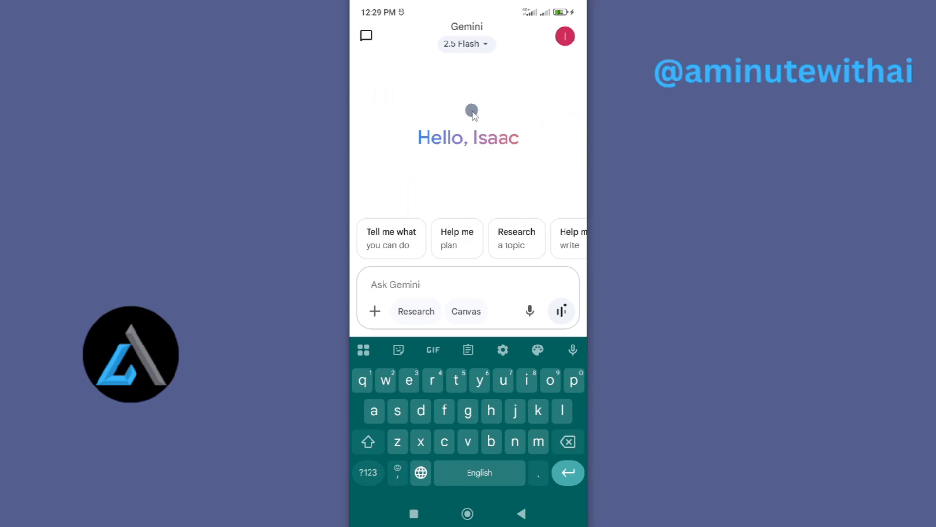